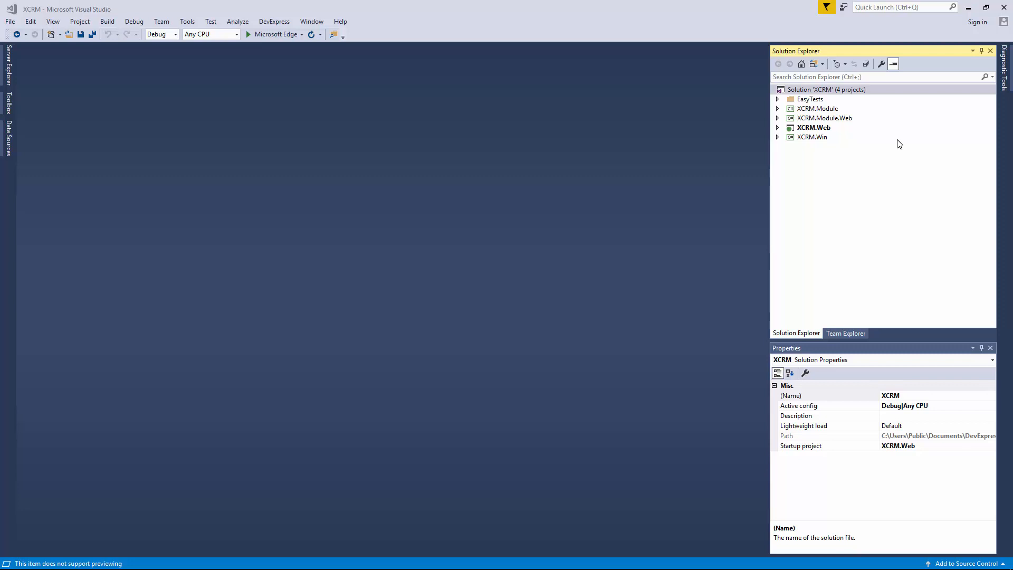
# Open WebApplication.cs from the XCRM.Web project in the Application Designer.
pyautogui.click(778, 128)
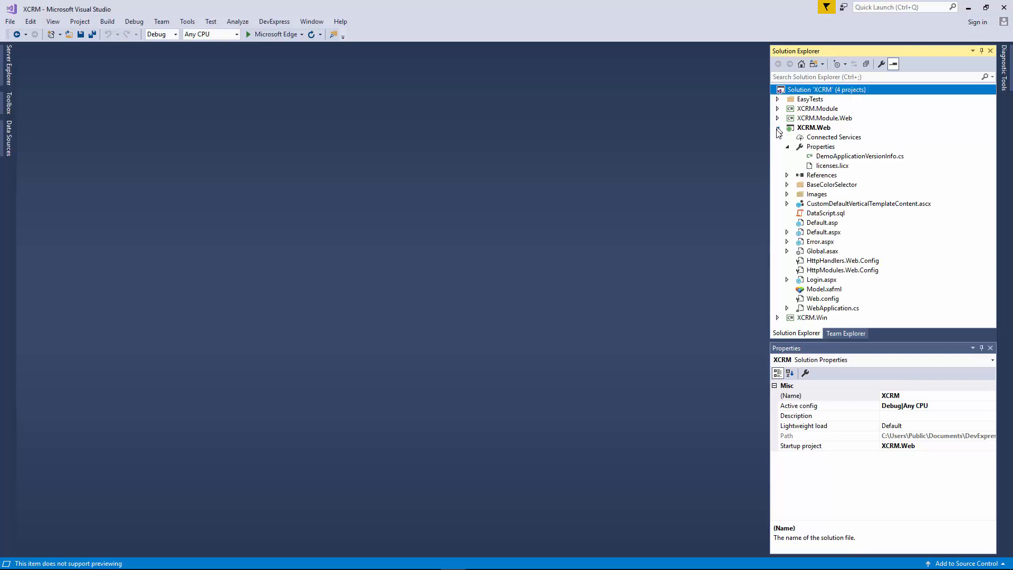
pyautogui.click(832, 307)
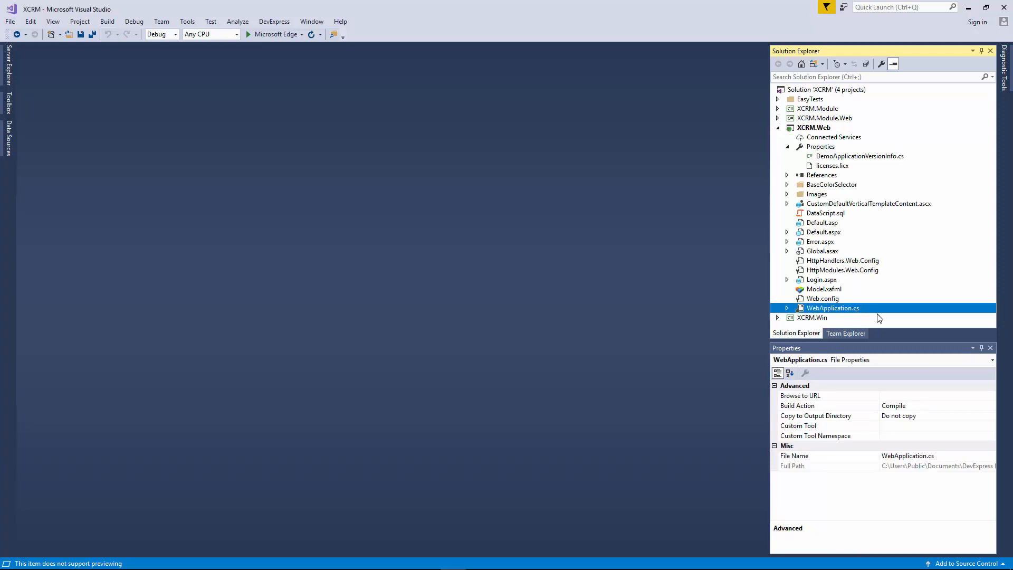
pyautogui.doubleClick(832, 307)
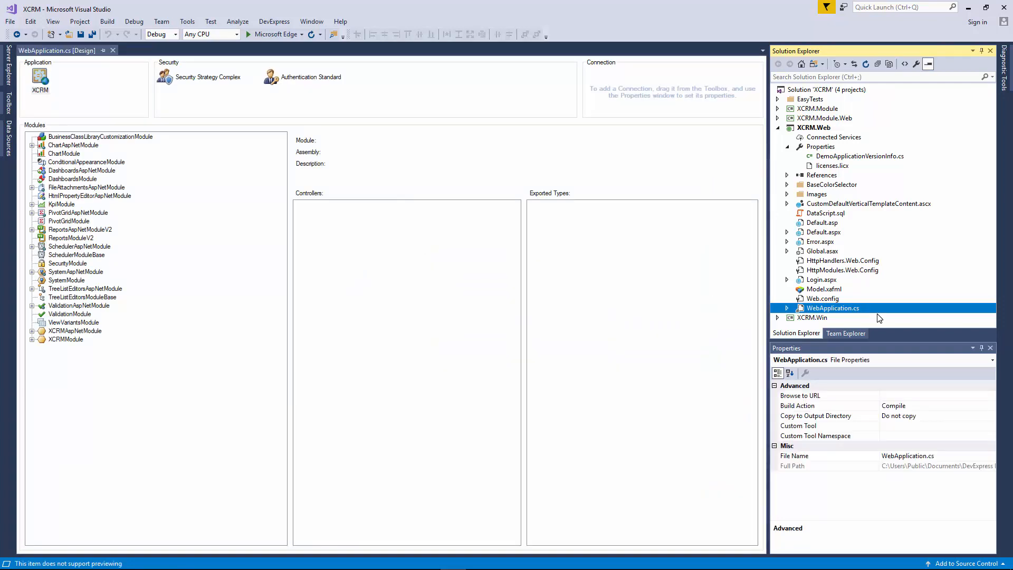
pyautogui.moveTo(203, 207)
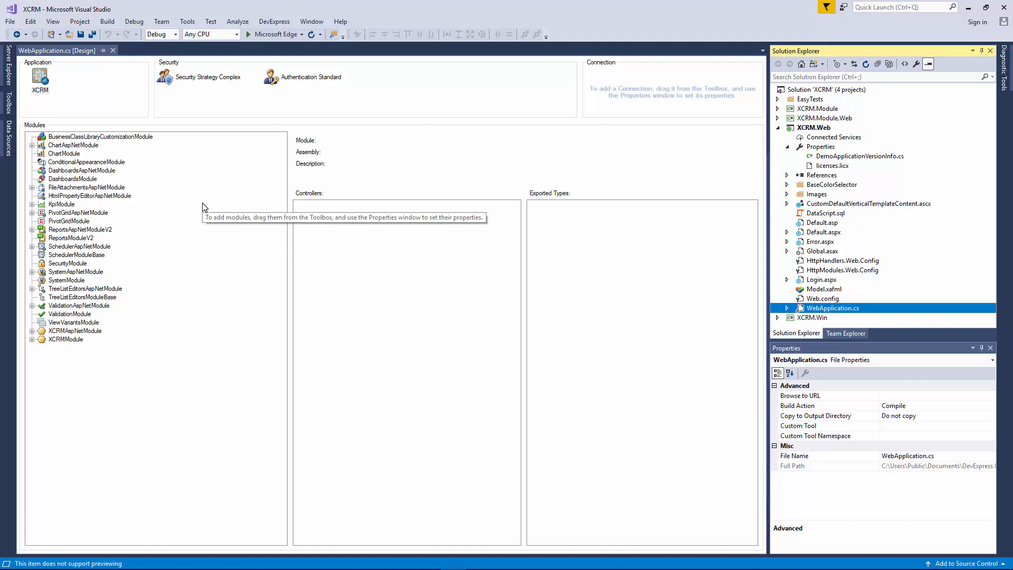
pyautogui.moveTo(98, 178)
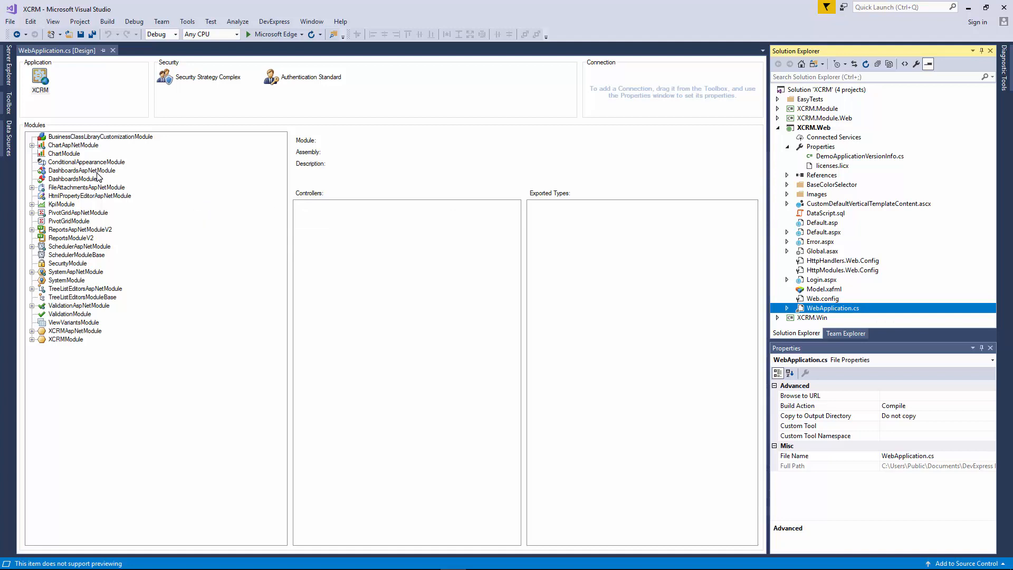
# Set DashboardsAspNetModule's DesignerDisplayMode property to NewTab.
pyautogui.click(81, 170)
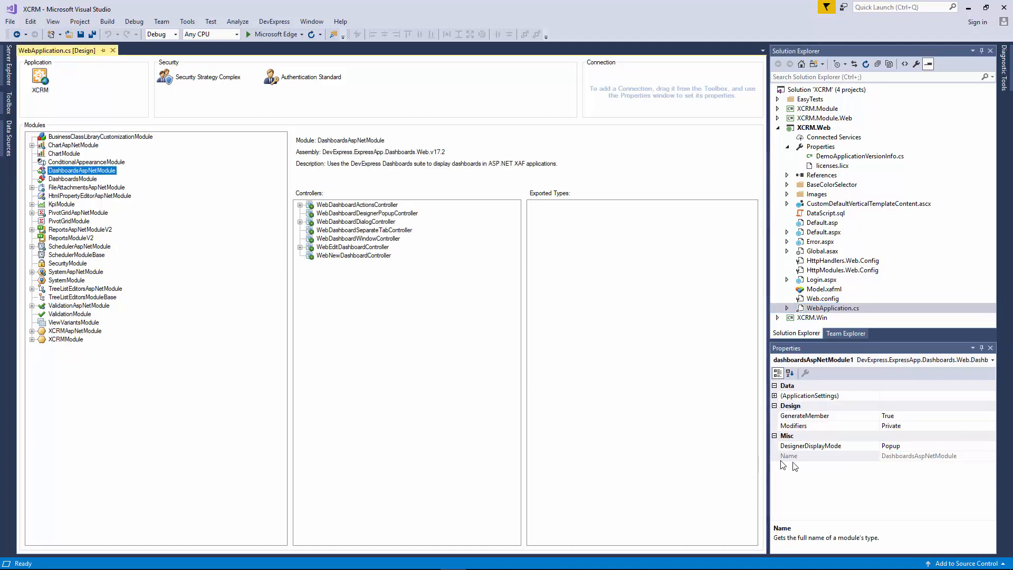
pyautogui.click(809, 446)
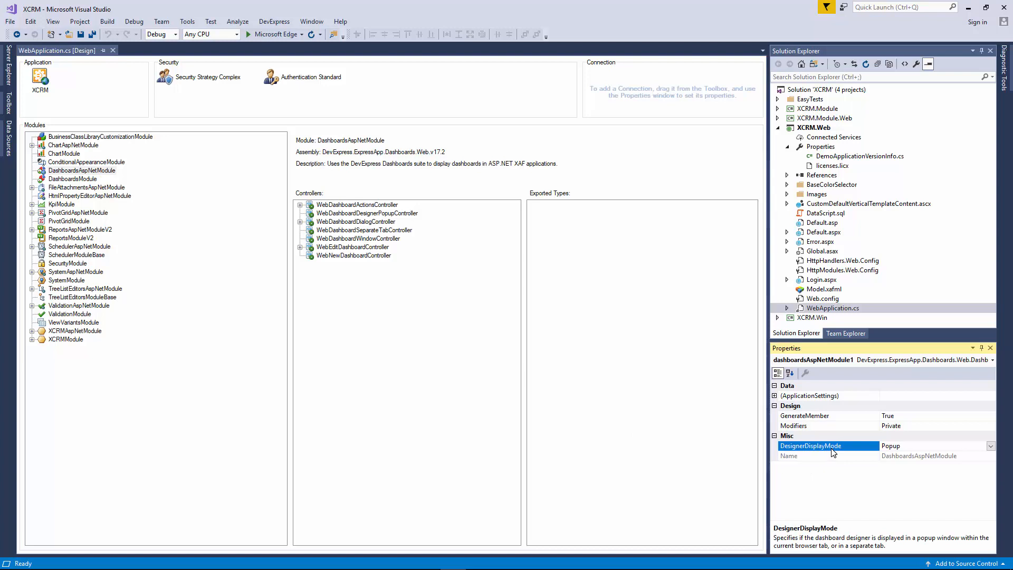
pyautogui.moveTo(792, 552)
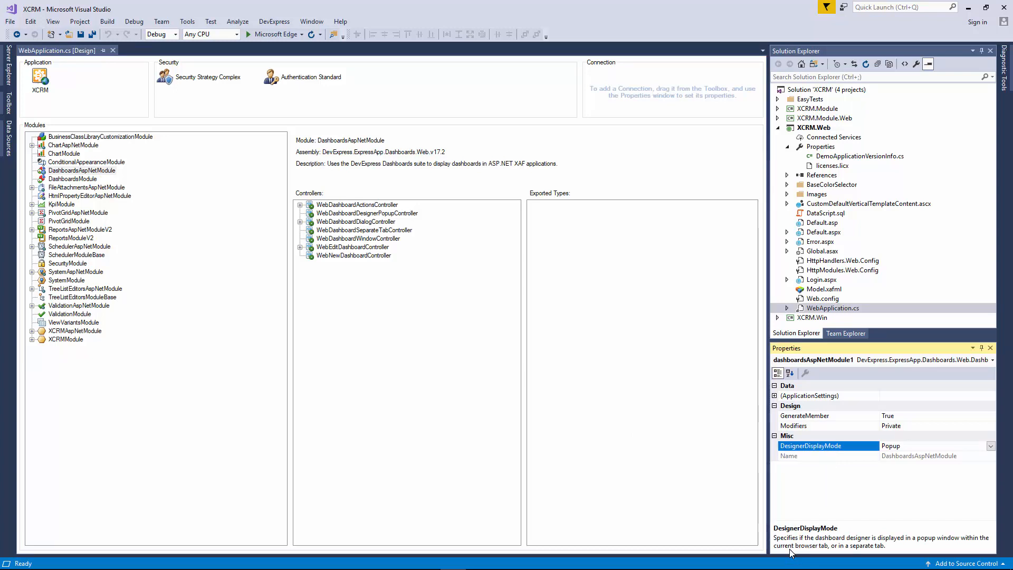
pyautogui.moveTo(931, 552)
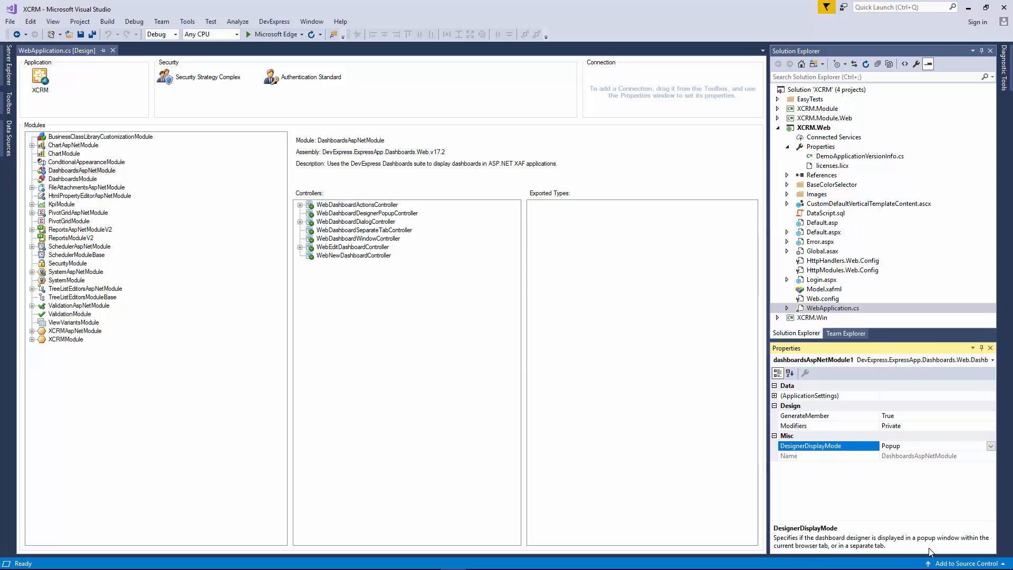
pyautogui.click(990, 446)
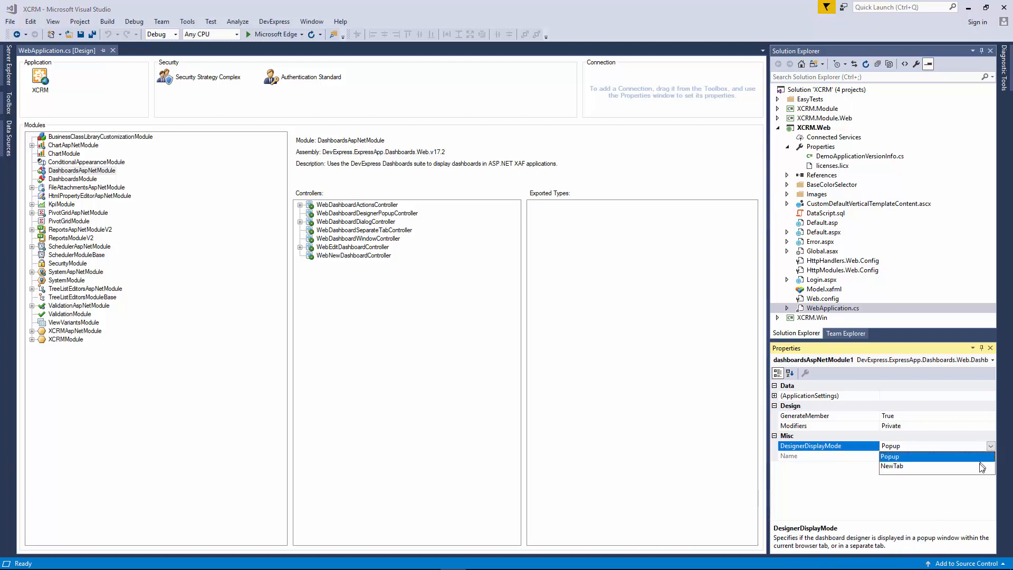
pyautogui.click(892, 466)
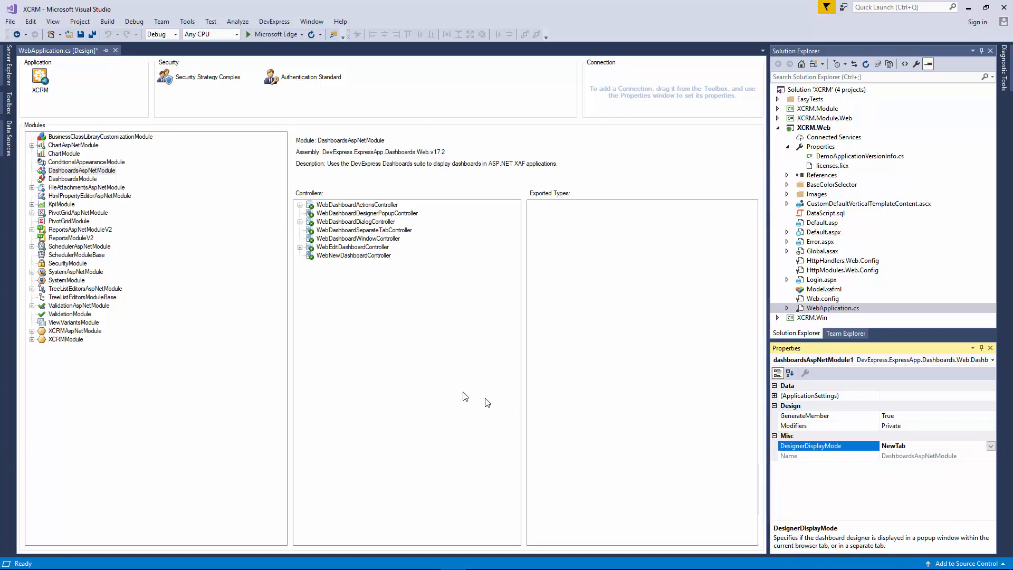
pyautogui.moveTo(195, 315)
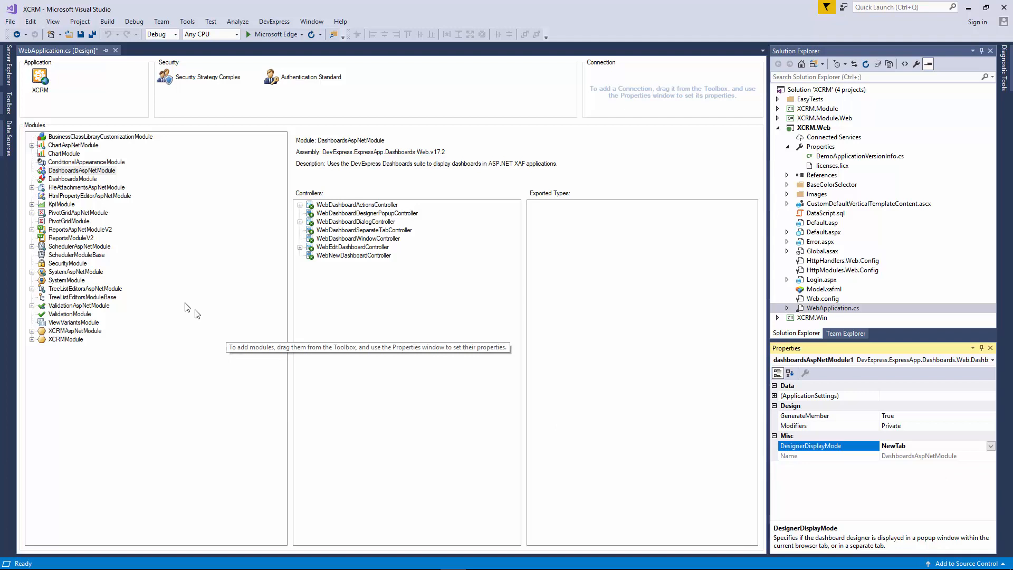
# Set ReportsAspNetModuleV2's ShowReportDesignerActionTarget property to NewTab.
pyautogui.click(80, 229)
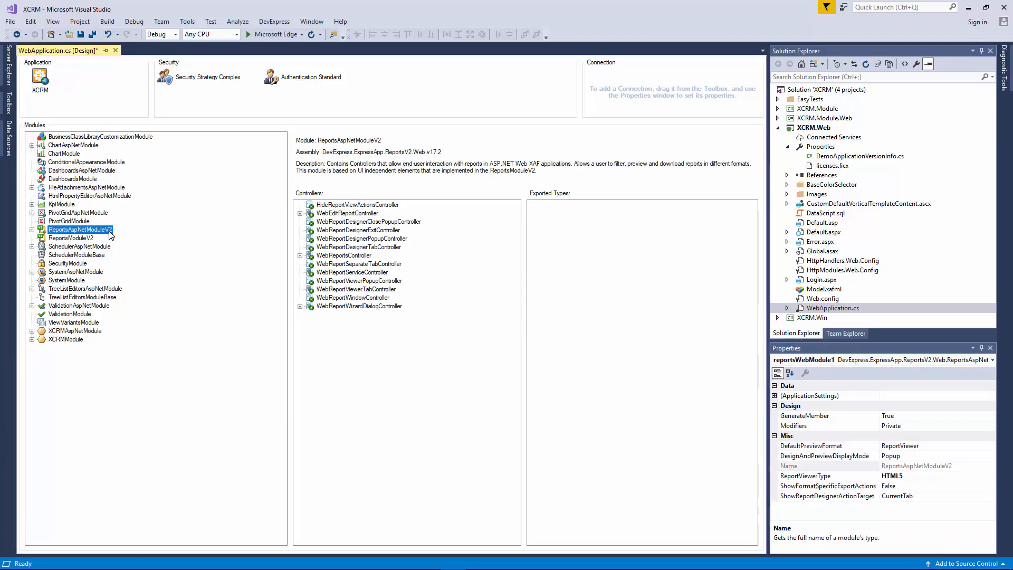
pyautogui.moveTo(612, 498)
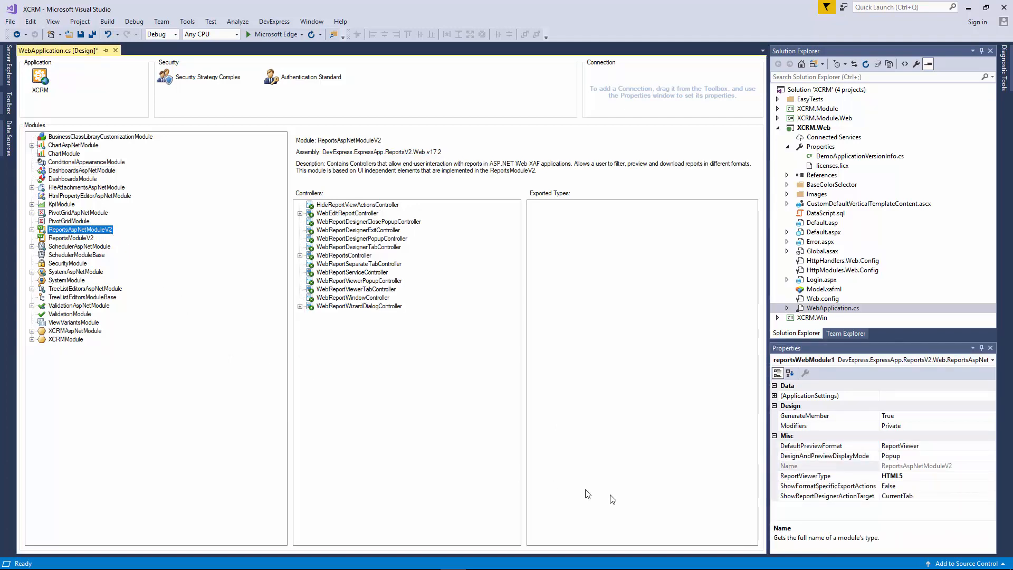
pyautogui.click(827, 495)
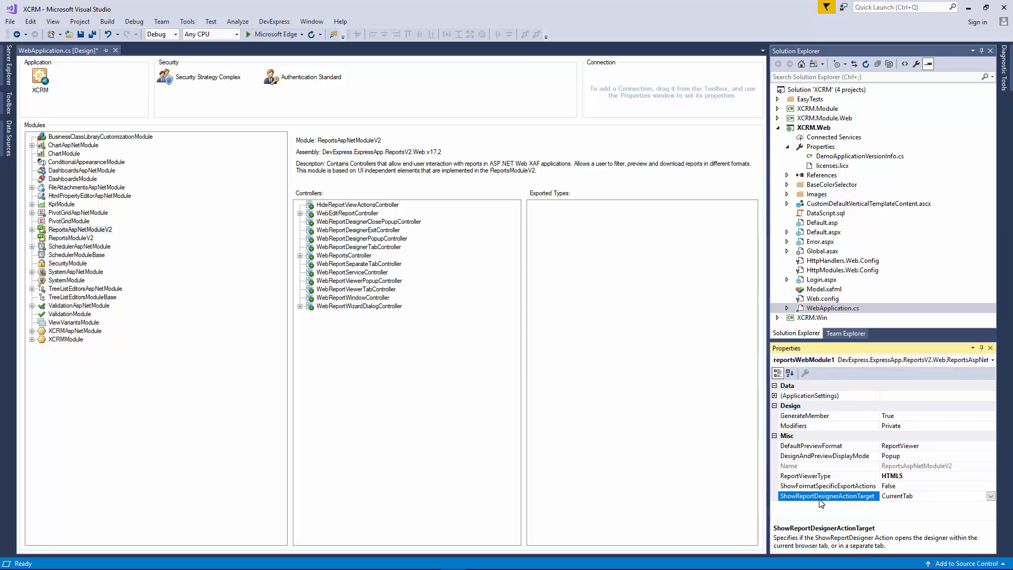
pyautogui.moveTo(808, 550)
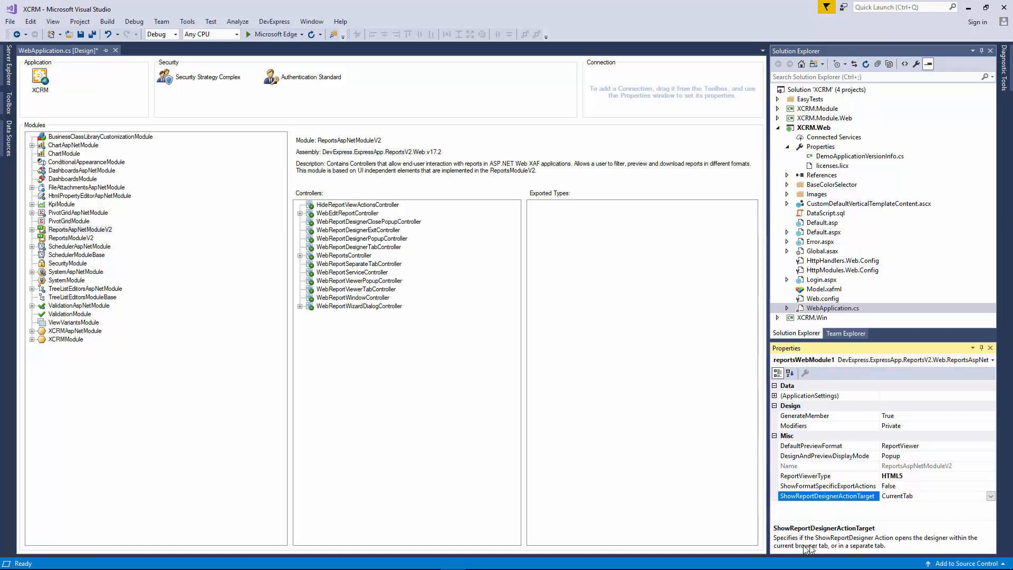
pyautogui.moveTo(903, 547)
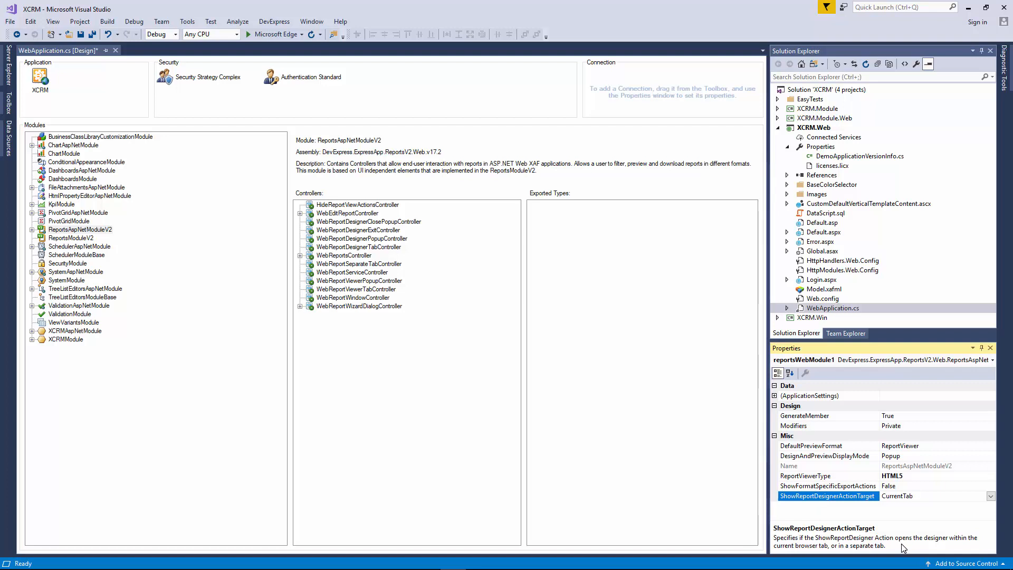
pyautogui.click(990, 496)
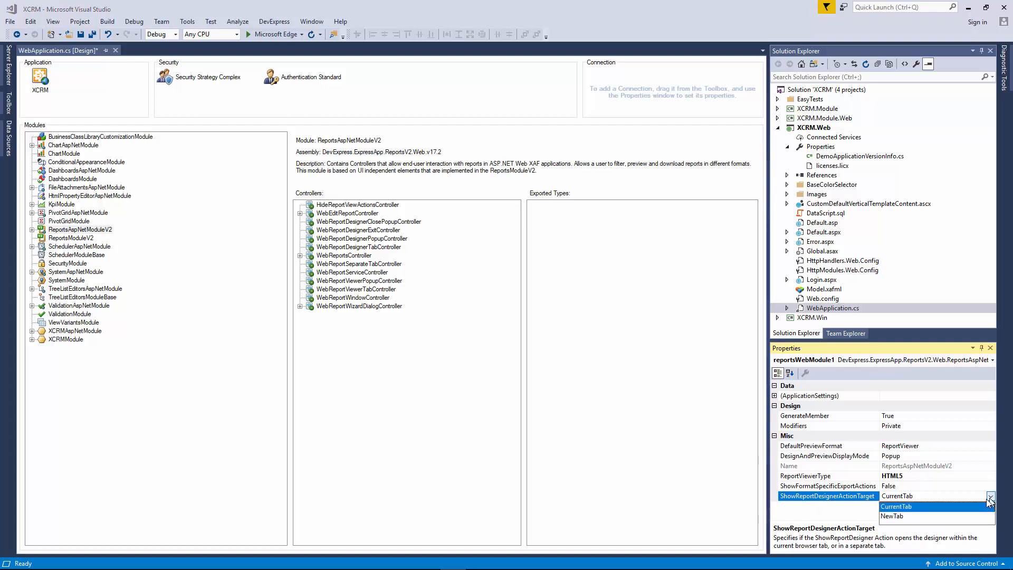
pyautogui.moveTo(955, 520)
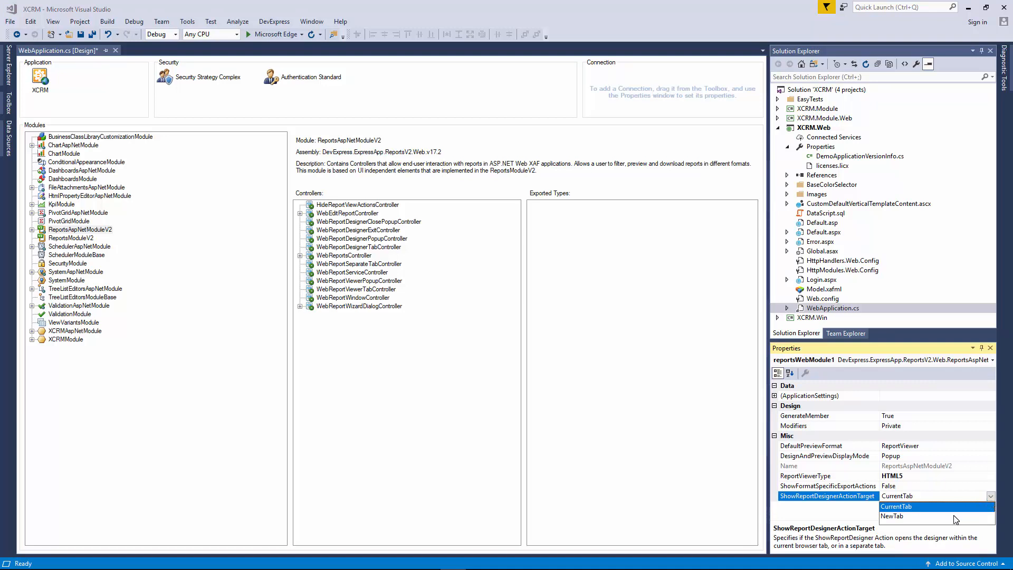
pyautogui.click(892, 516)
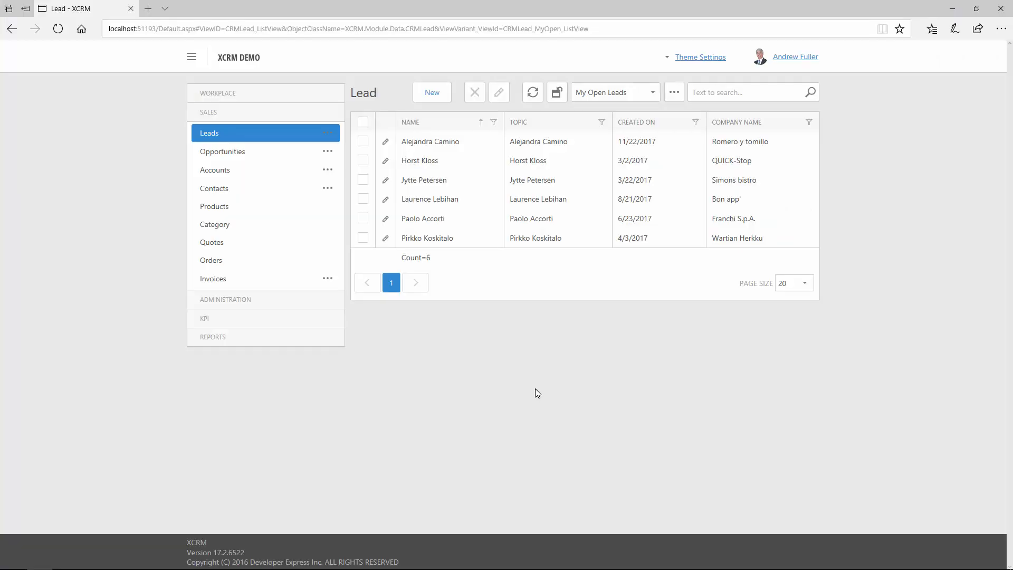
# Navigate to the Sales Overview dashboard under the Workplace group.
pyautogui.click(218, 92)
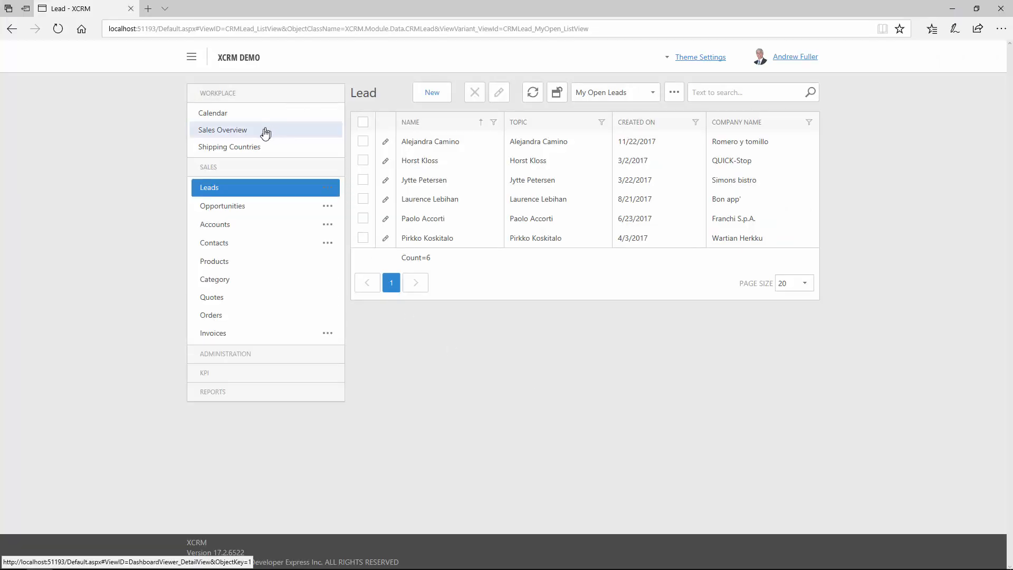
pyautogui.click(222, 129)
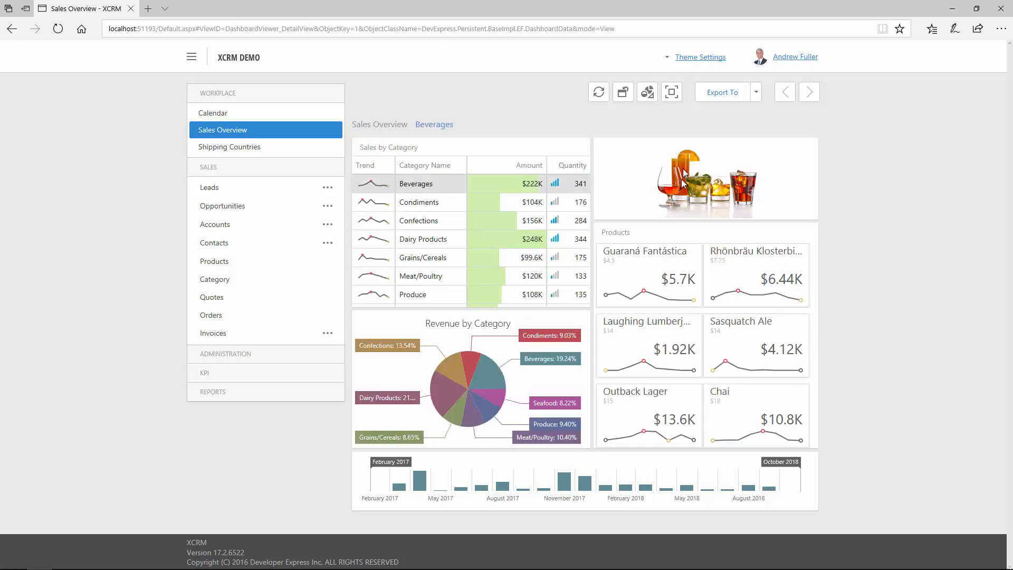
pyautogui.moveTo(672, 91)
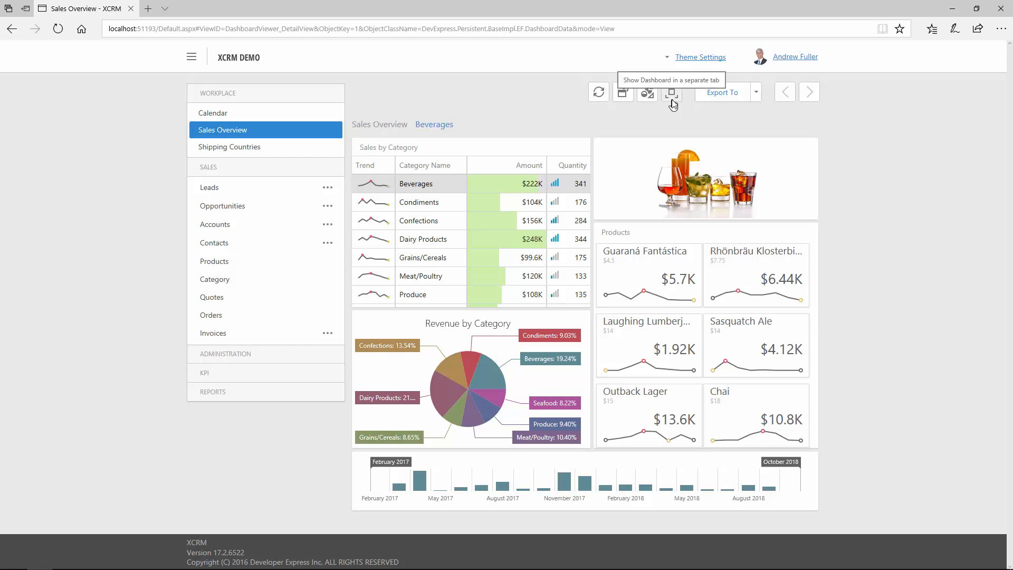
# Show the Sales Overview dashboard in a separate browser tab and review it.
pyautogui.click(671, 92)
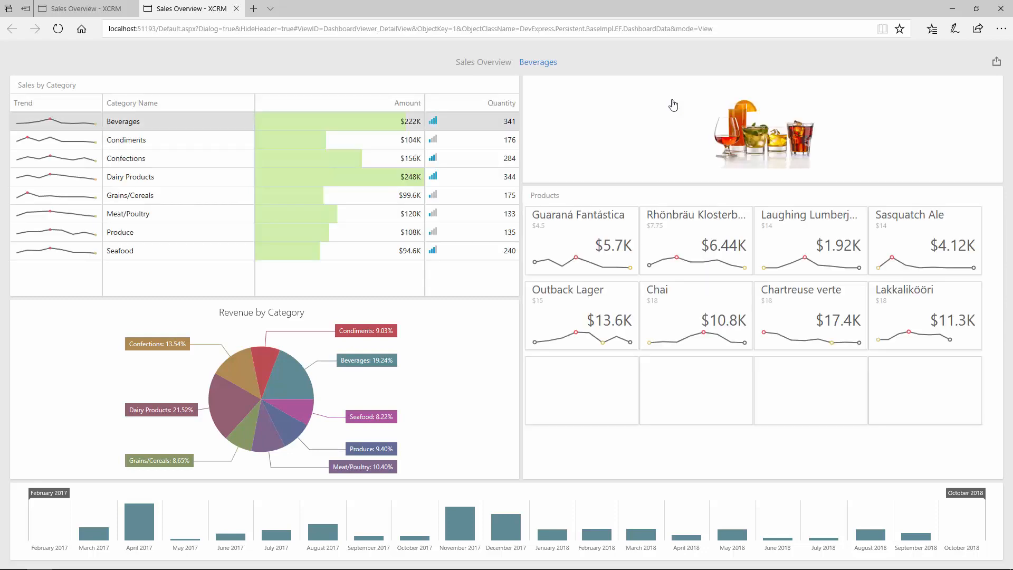
pyautogui.scroll(-3)
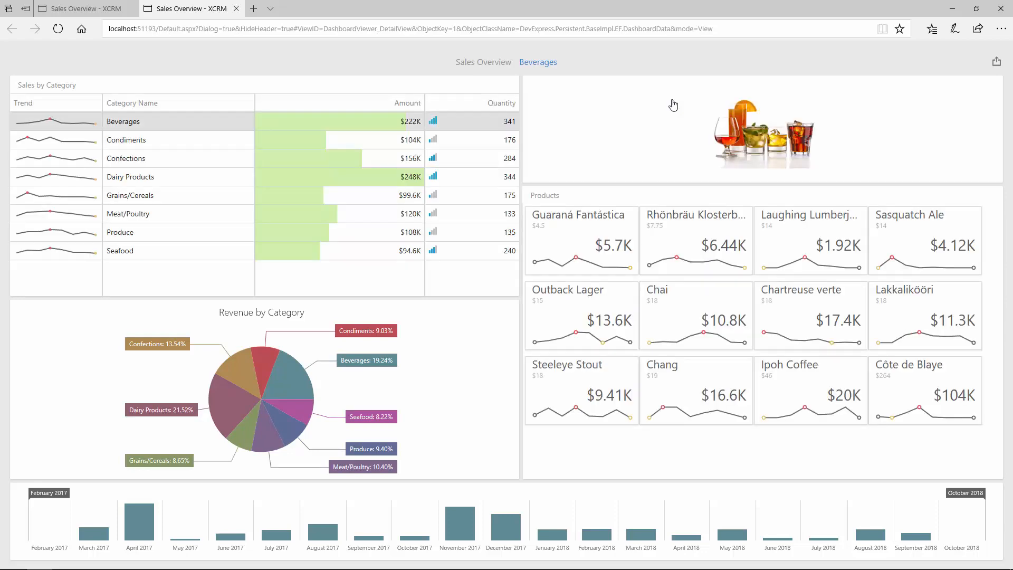
pyautogui.moveTo(90, 12)
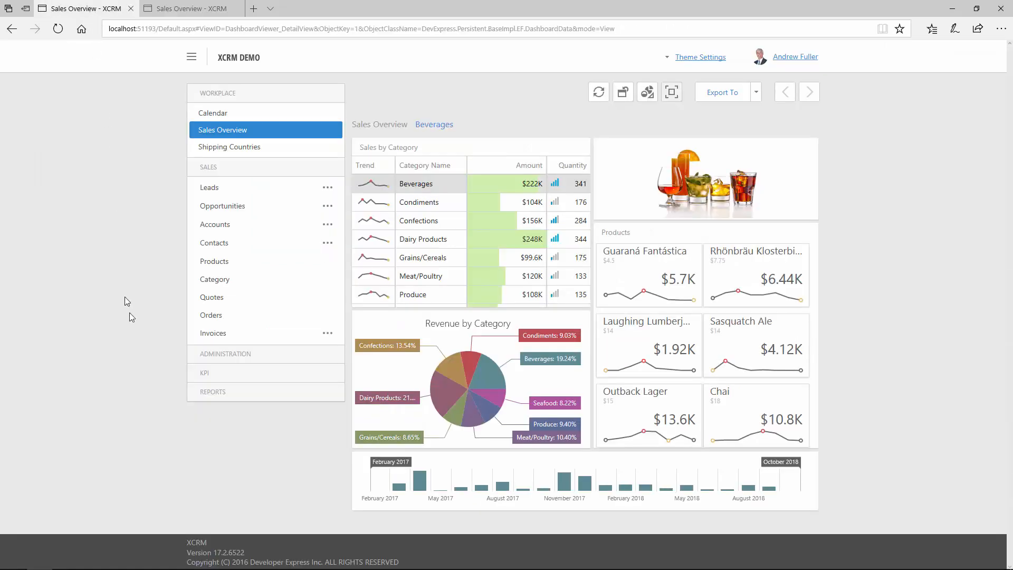
# Select Contacts Report Copy in the Reports list and launch its report designer.
pyautogui.click(213, 391)
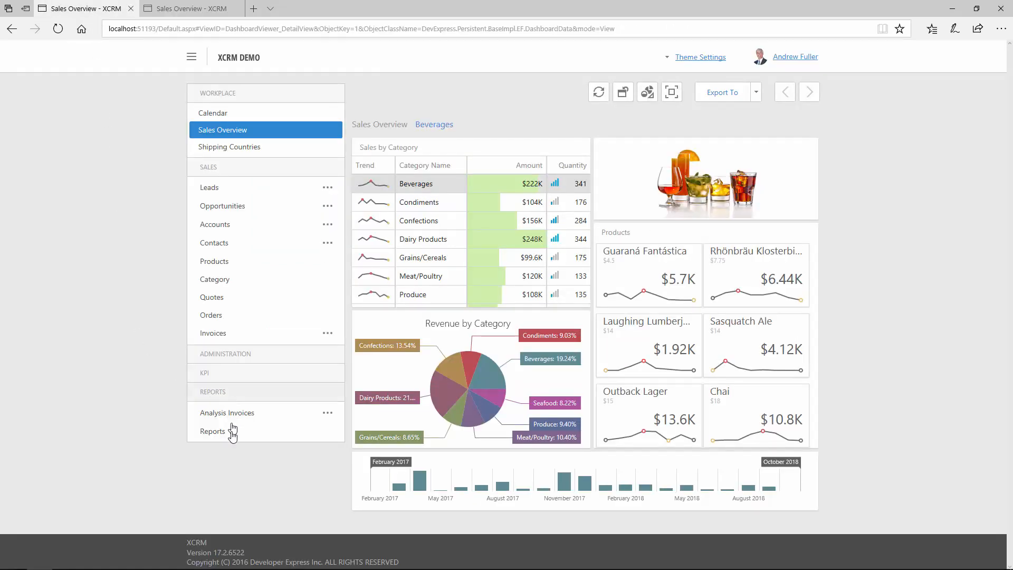
pyautogui.click(213, 431)
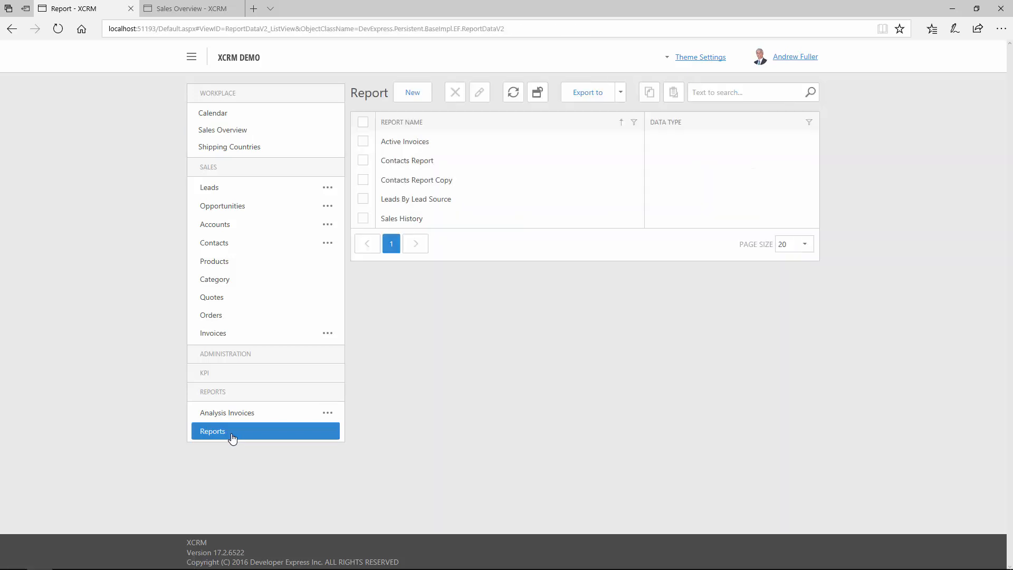
pyautogui.moveTo(366, 189)
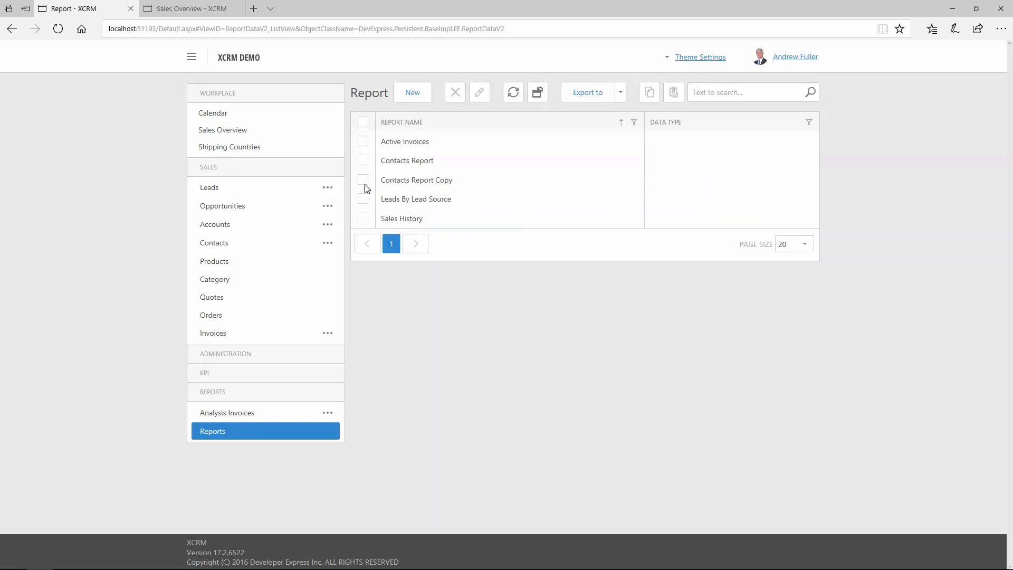
pyautogui.click(363, 179)
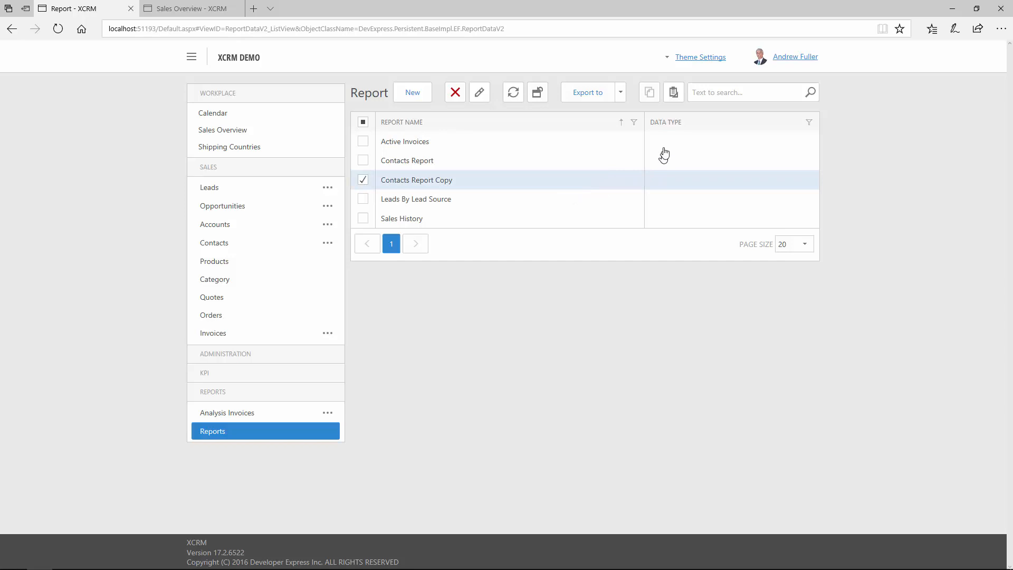
pyautogui.moveTo(674, 91)
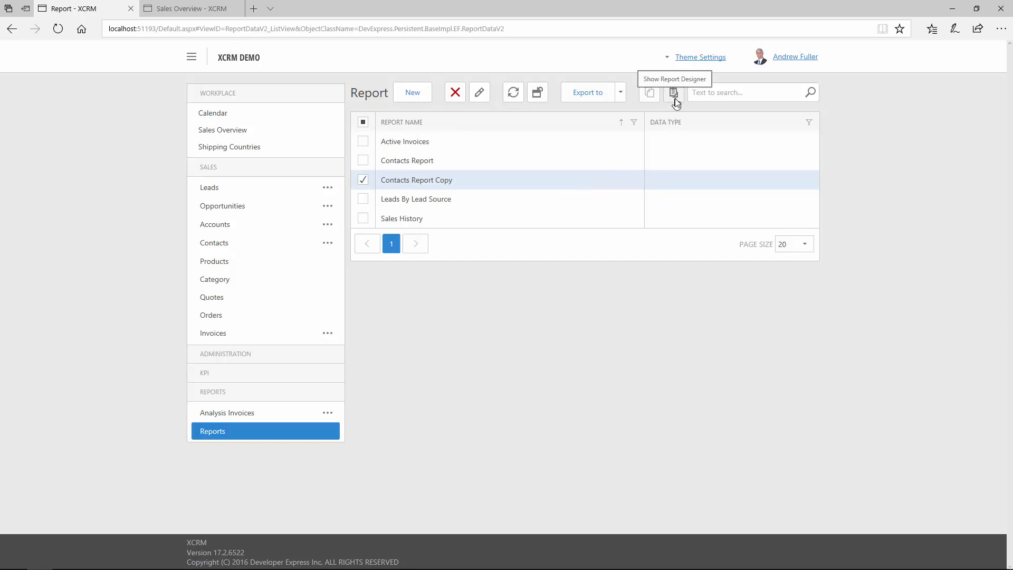
pyautogui.click(673, 93)
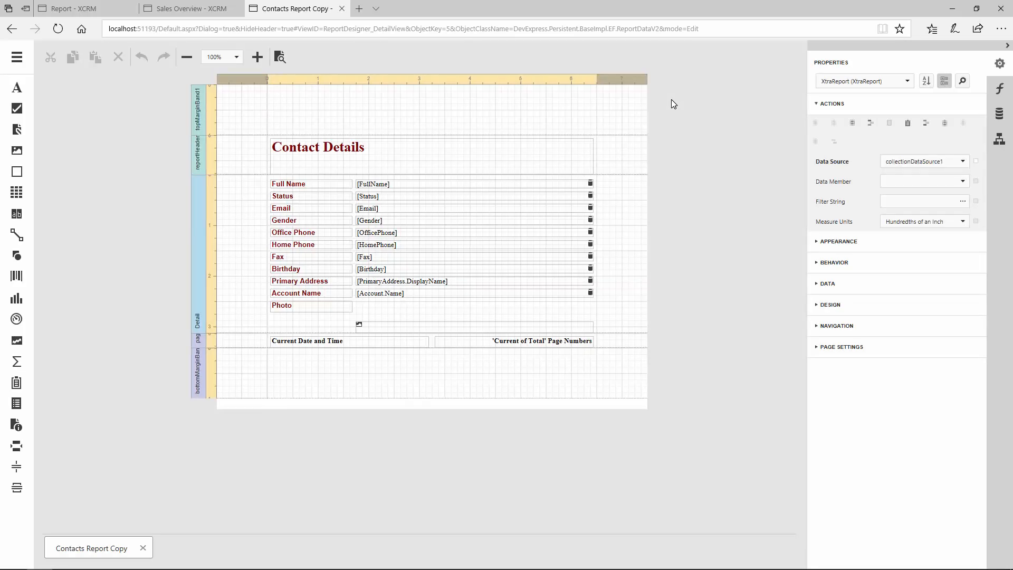
pyautogui.moveTo(278, 103)
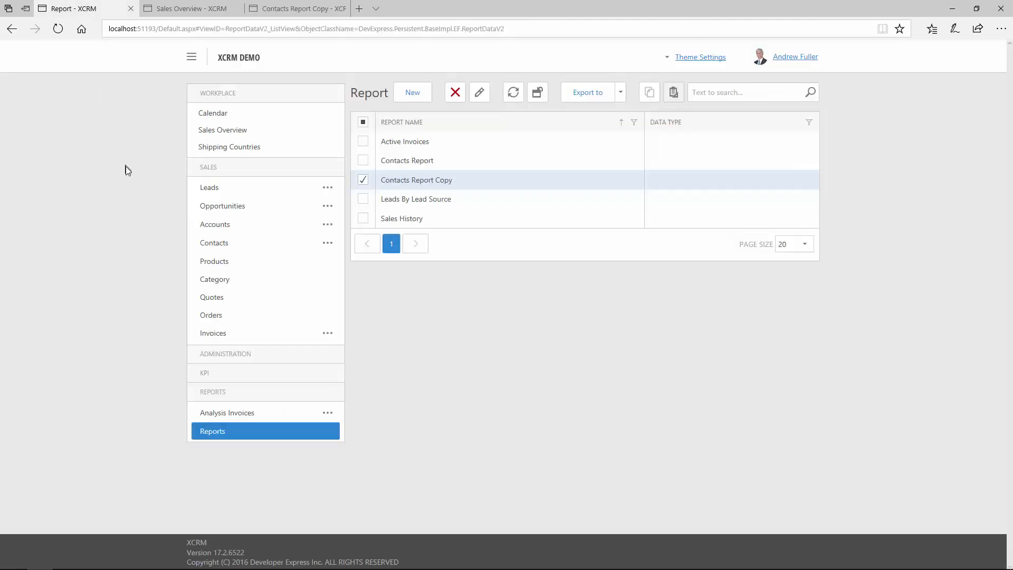
pyautogui.press('ctrl')
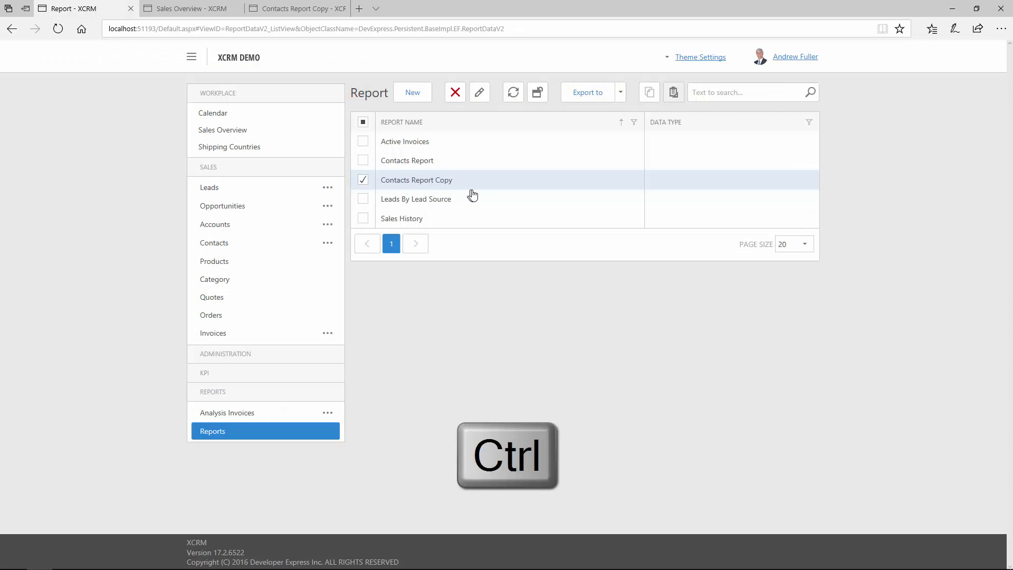
pyautogui.click(415, 198)
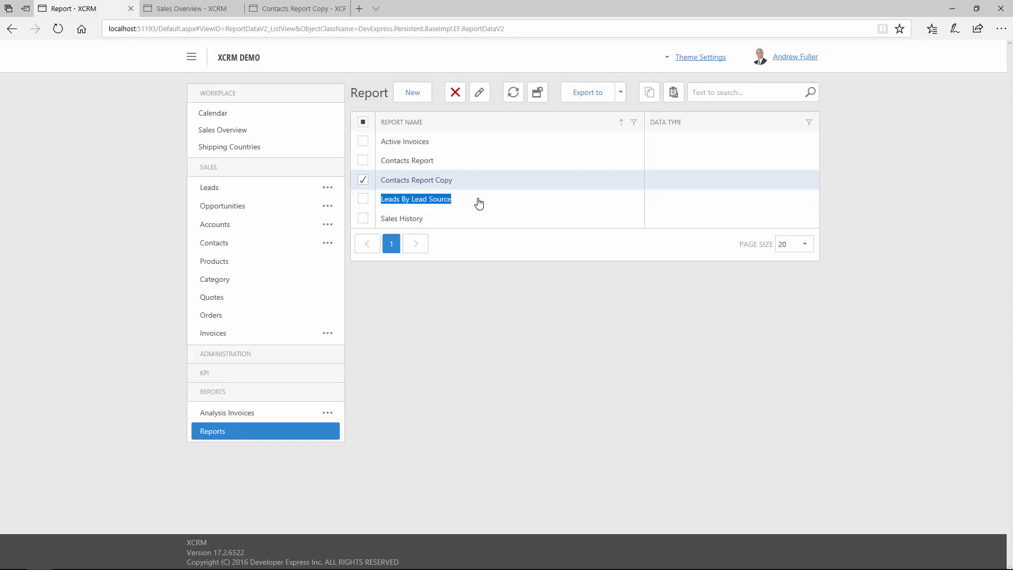